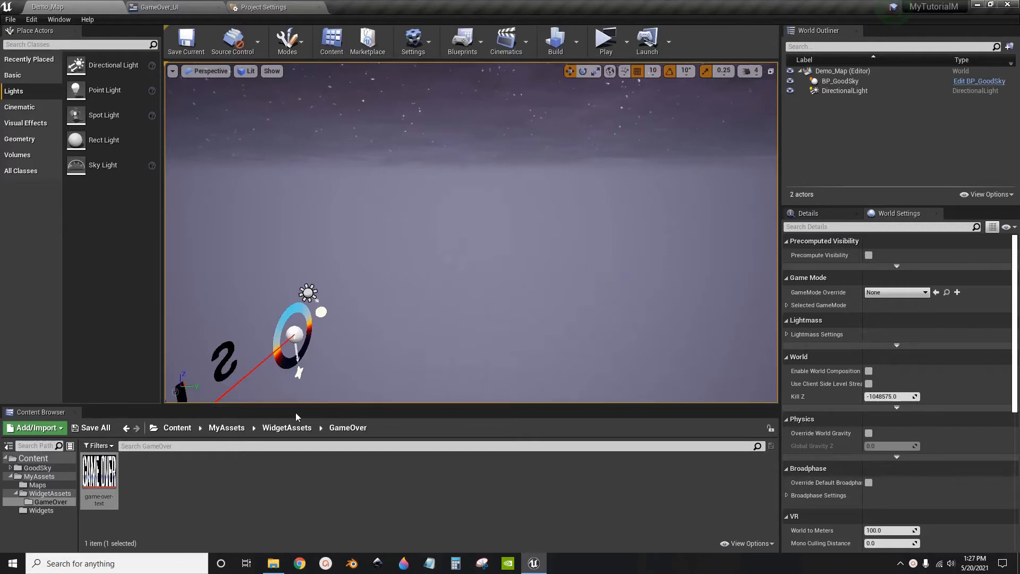
pyautogui.moveTo(463, 40)
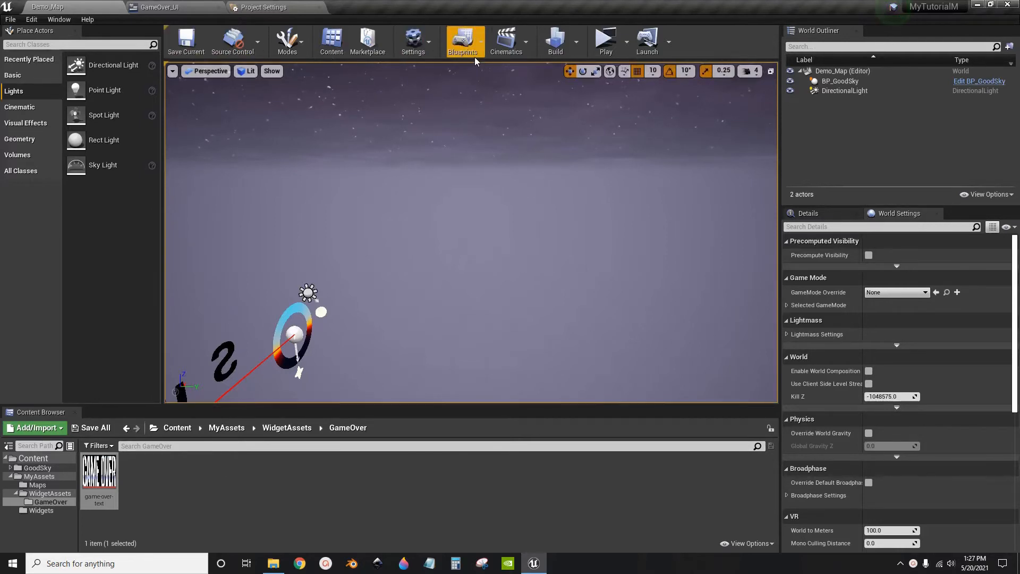
# Look at the Level Blueprint and the GameOver_UI widget editor, then return to Demo_Map.
pyautogui.click(462, 40)
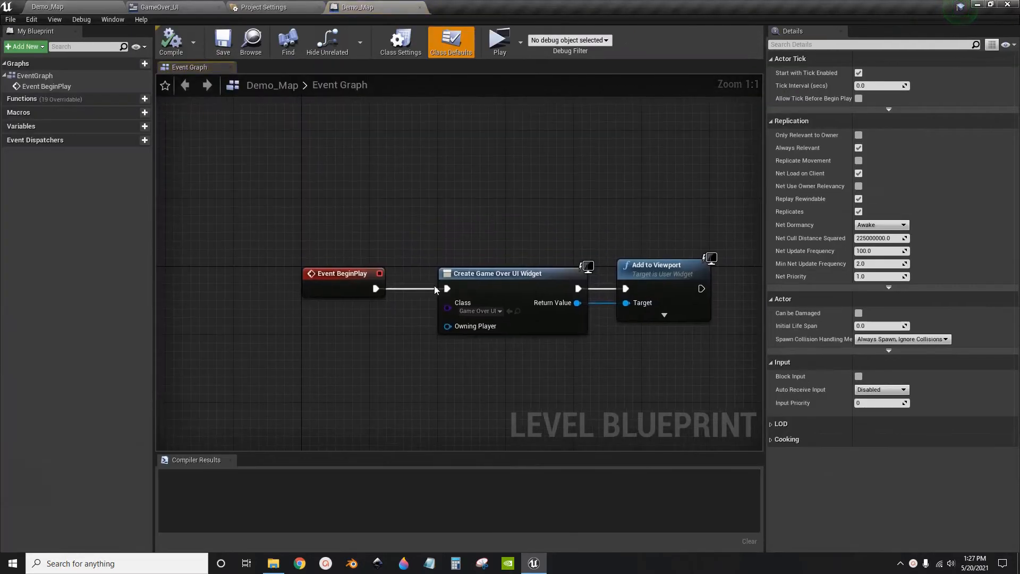
pyautogui.moveTo(504, 288)
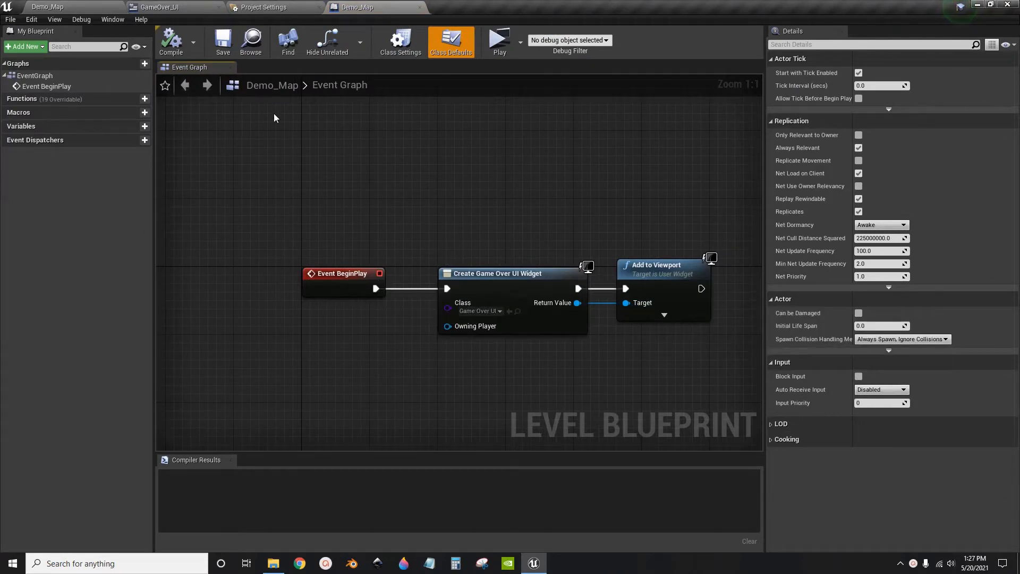
pyautogui.click(156, 8)
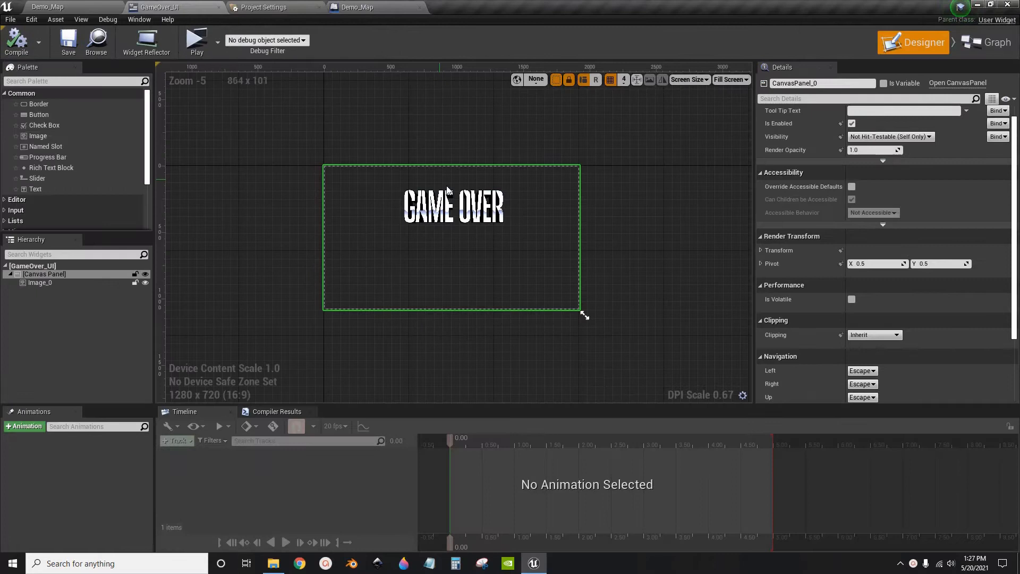
pyautogui.click(452, 206)
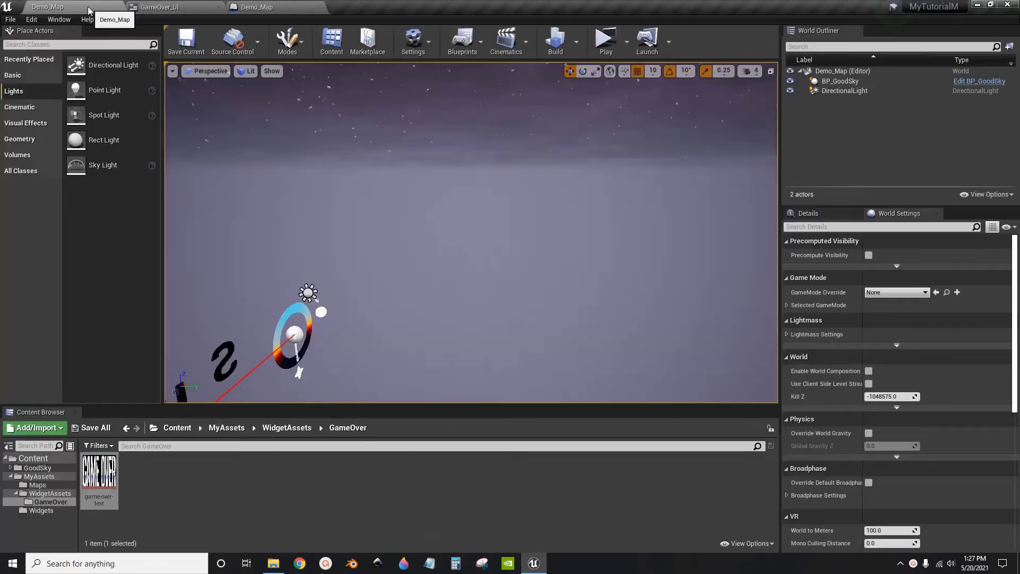
# Bring up Project Settings on the Android platform page via the Edit menu.
pyautogui.click(31, 19)
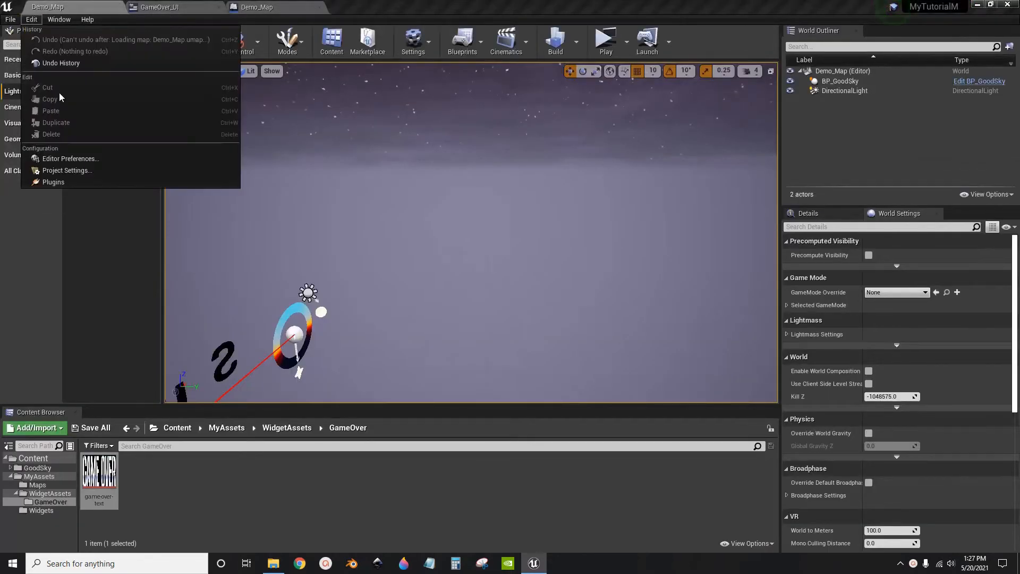
pyautogui.click(66, 170)
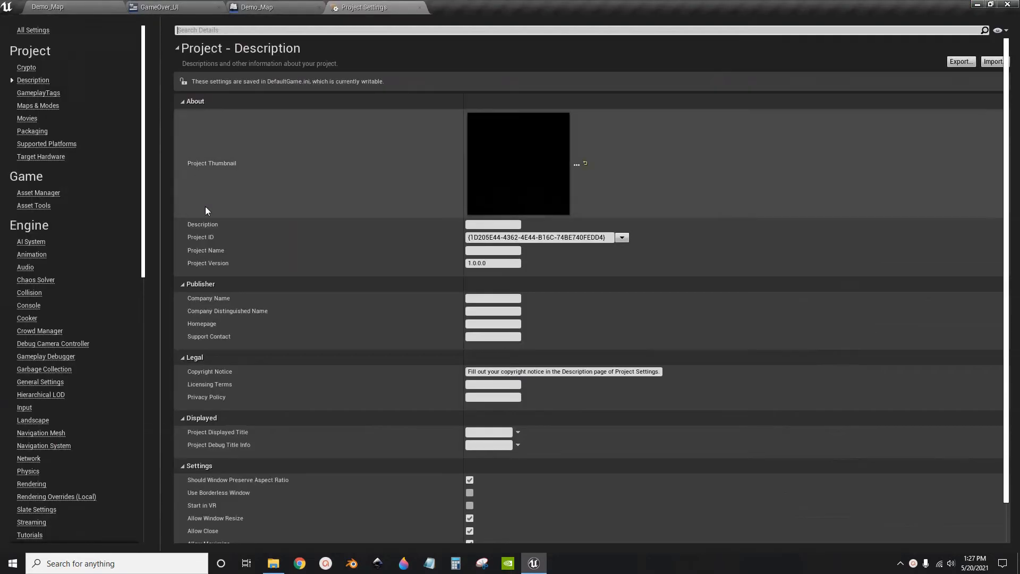
pyautogui.scroll(-3)
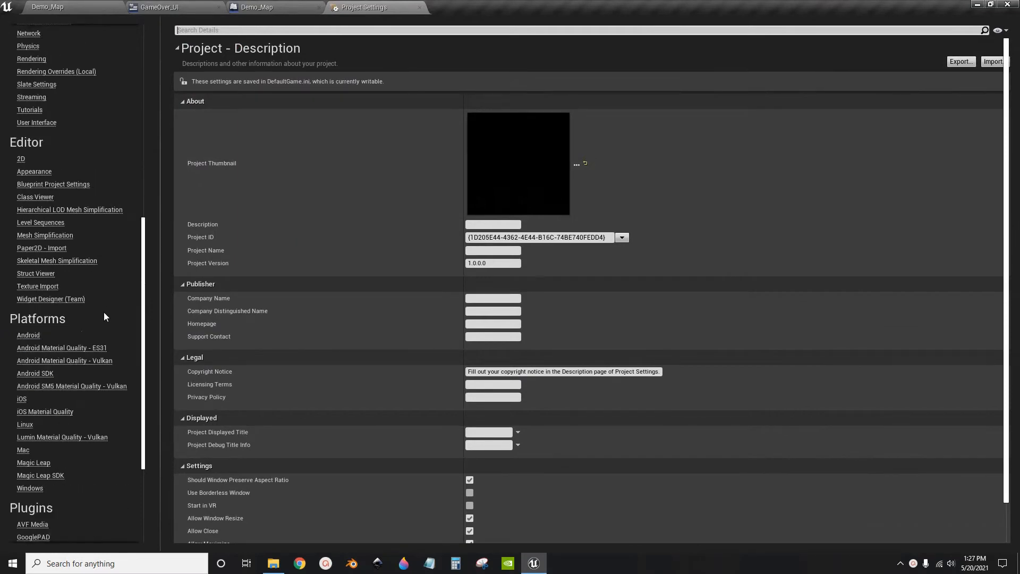
pyautogui.click(27, 334)
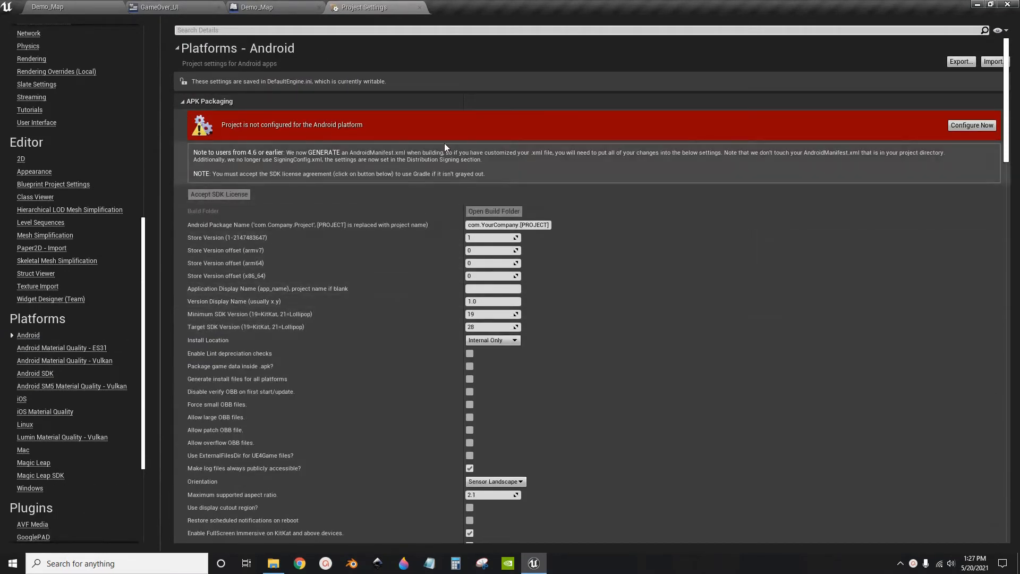
# Set the Android screen orientation to Portrait instead of Sensor Landscape.
pyautogui.scroll(-3)
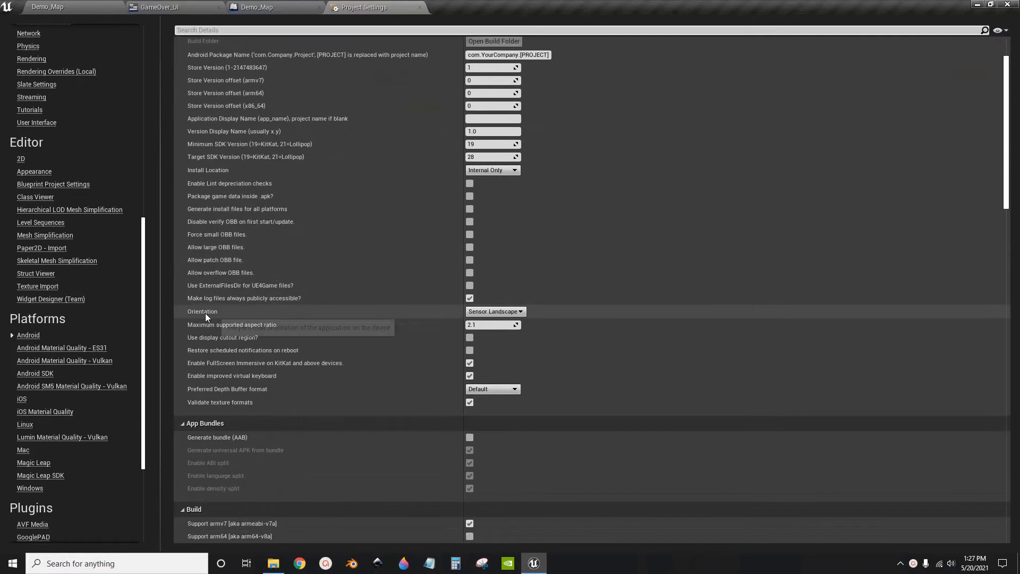
pyautogui.click(493, 311)
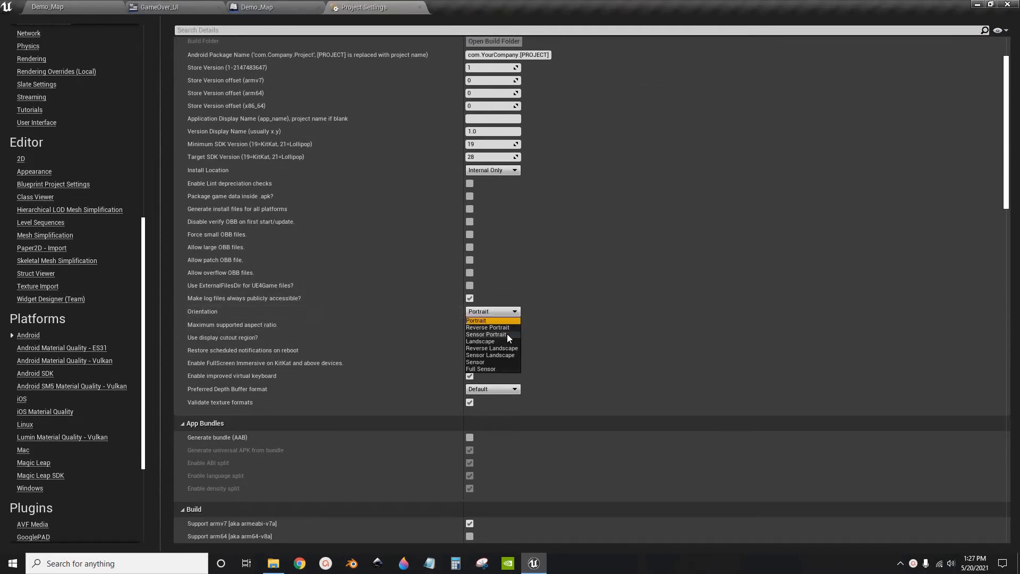
pyautogui.moveTo(486, 334)
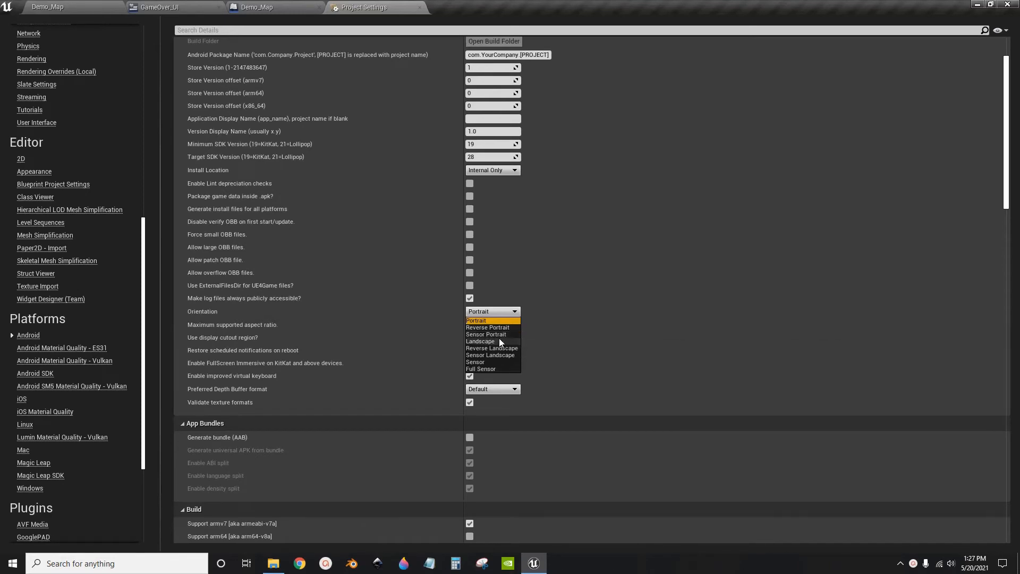
pyautogui.moveTo(484, 323)
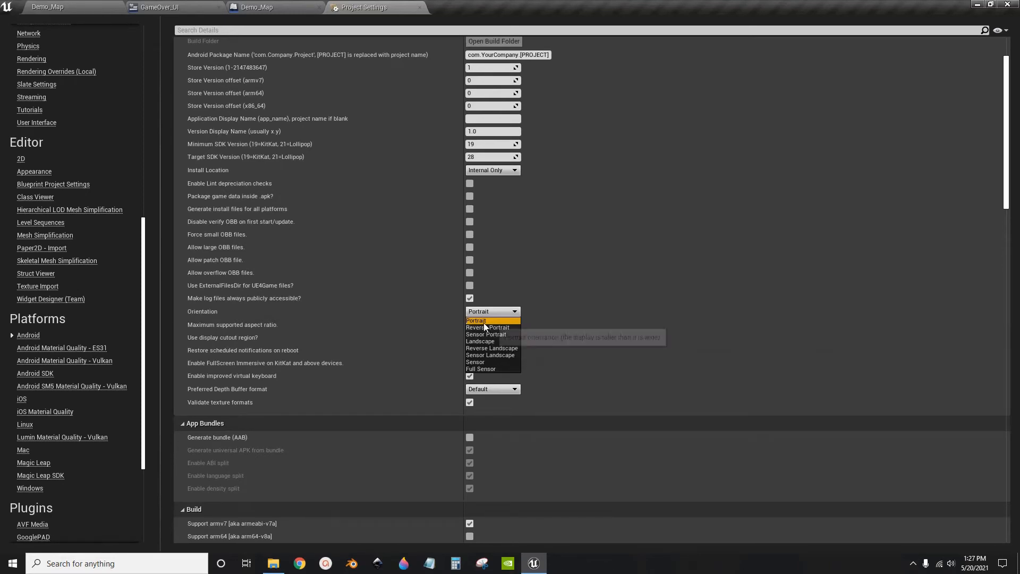
pyautogui.click(491, 326)
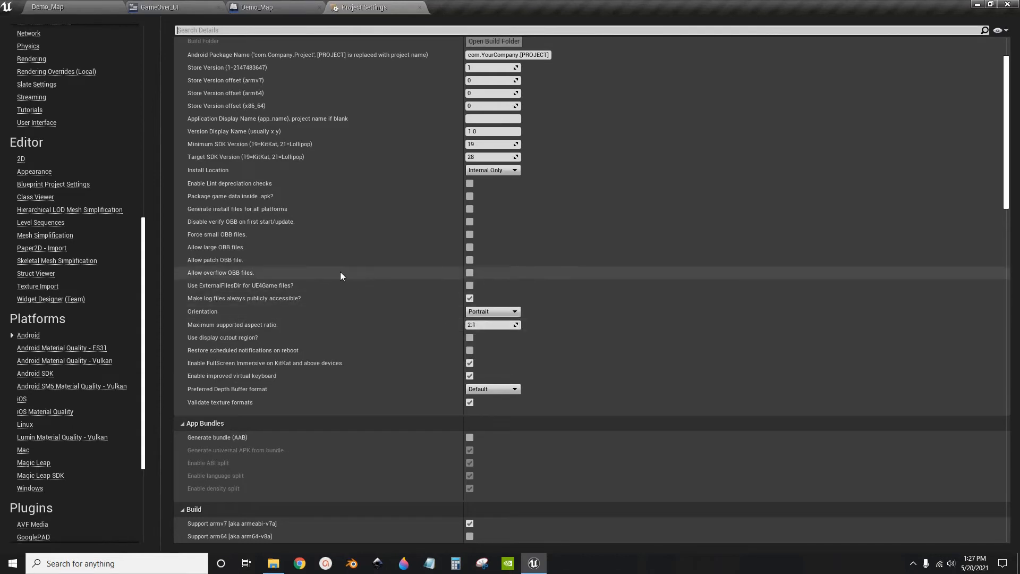
pyautogui.moveTo(160, 7)
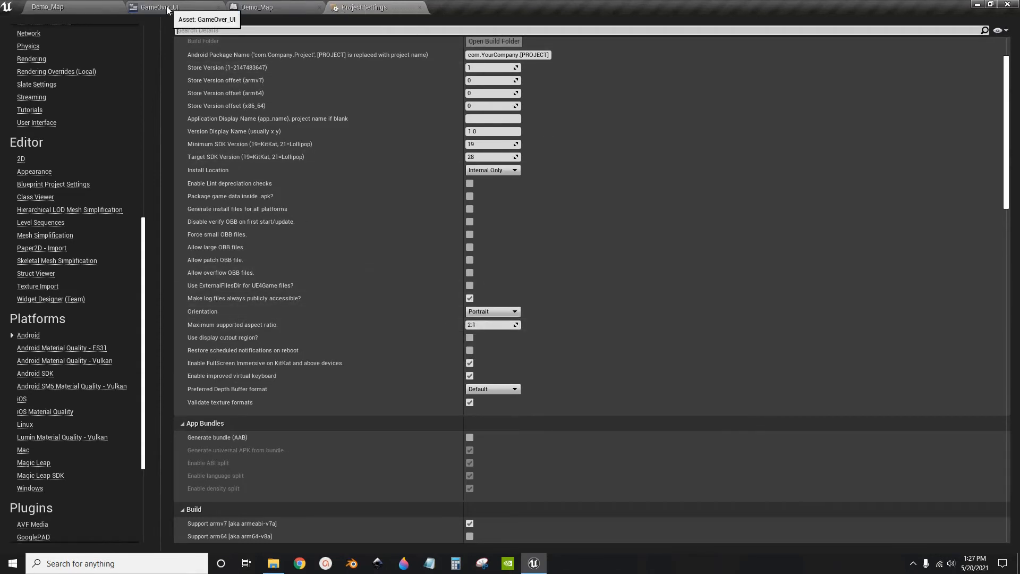
pyautogui.click(161, 8)
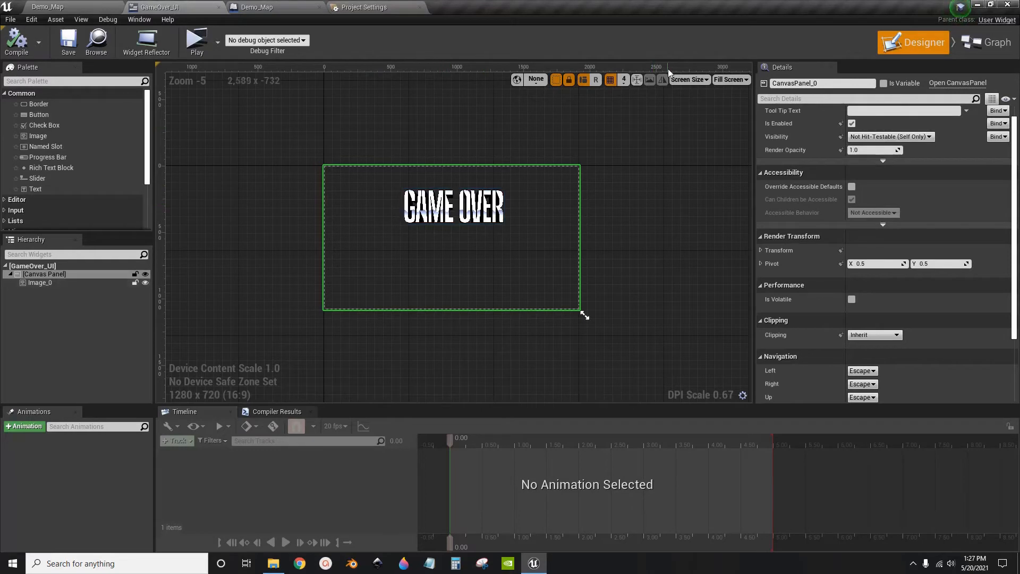
# Preview GameOver_UI at Samsung Galaxy S10e (Mali) size flipped to portrait, 608 x 1280.
pyautogui.click(687, 80)
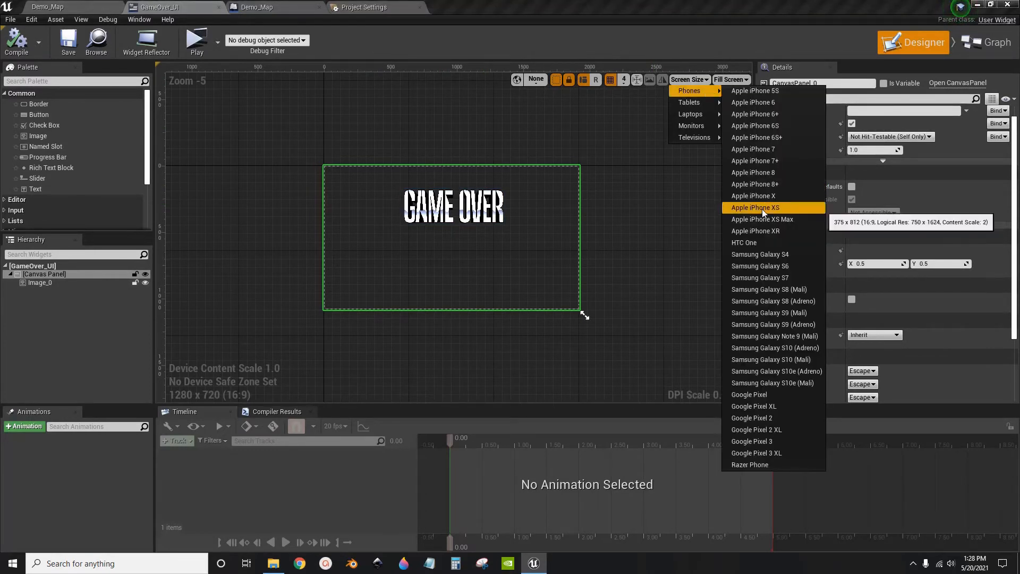
pyautogui.moveTo(781, 384)
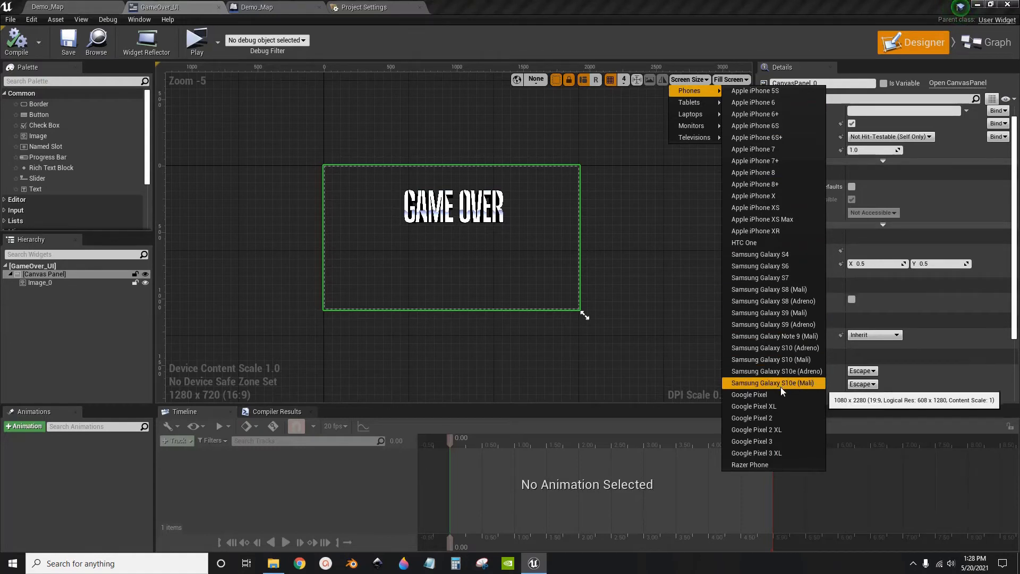
pyautogui.moveTo(790, 391)
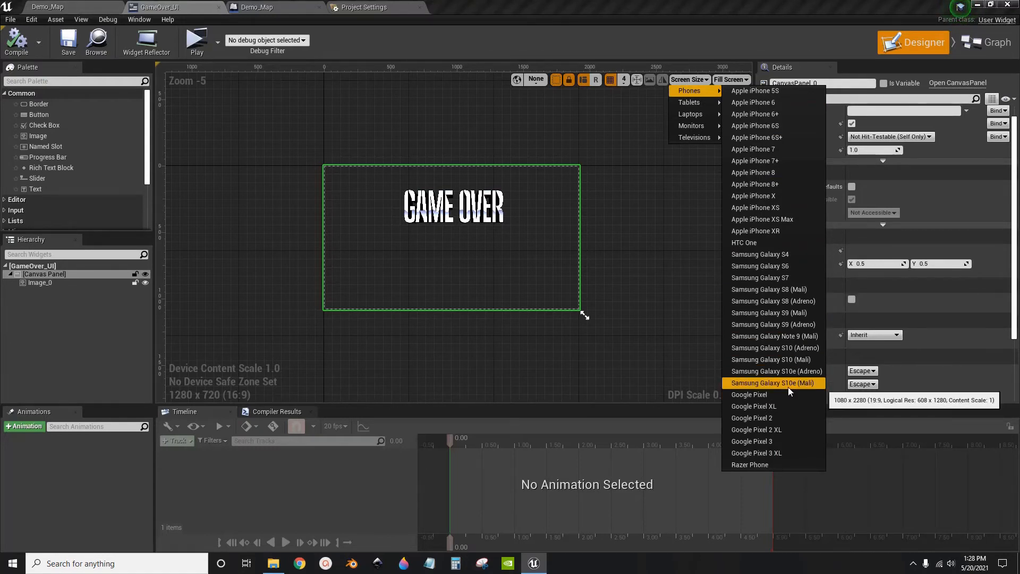
pyautogui.click(773, 382)
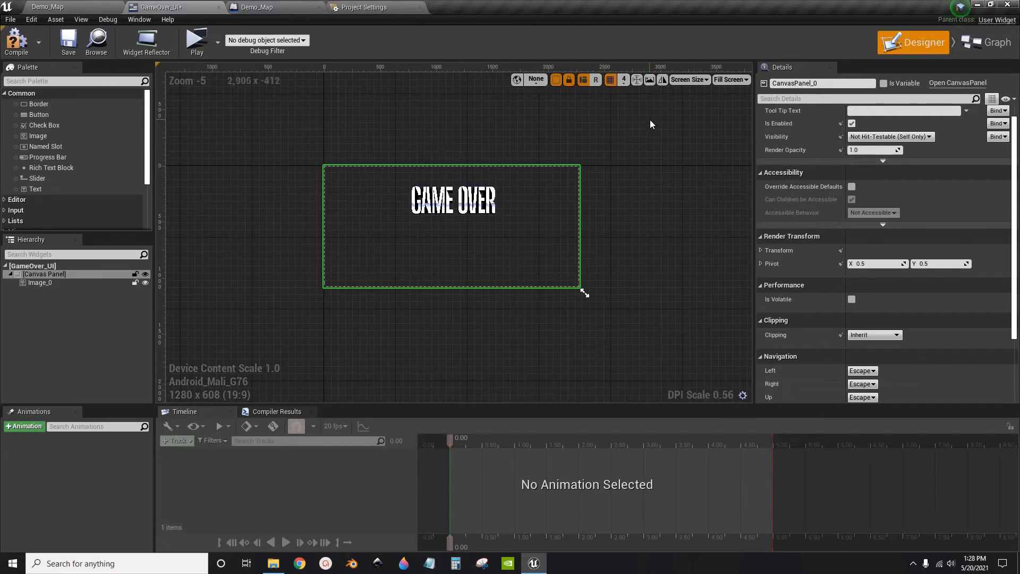
pyautogui.moveTo(649, 80)
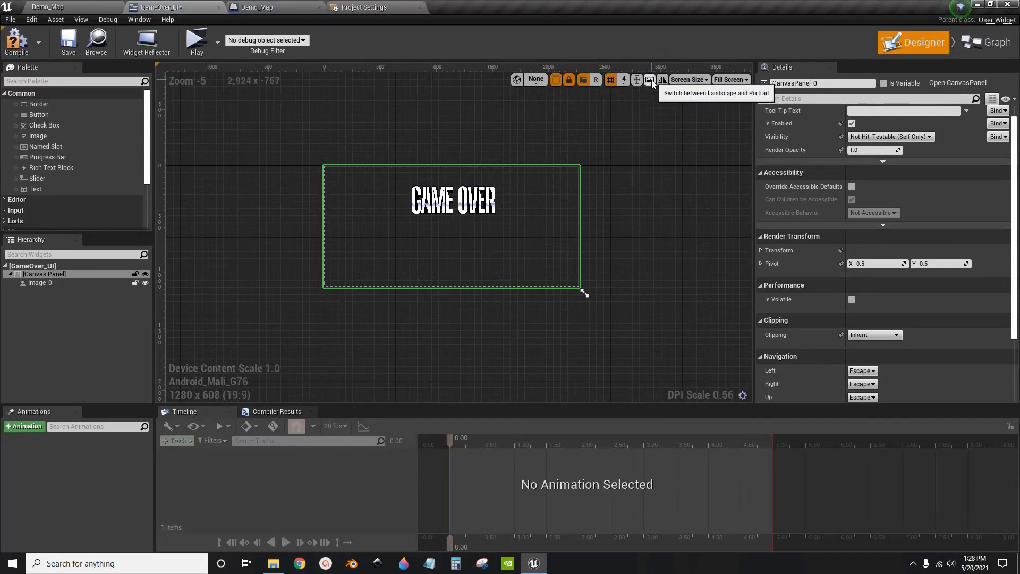
pyautogui.click(662, 80)
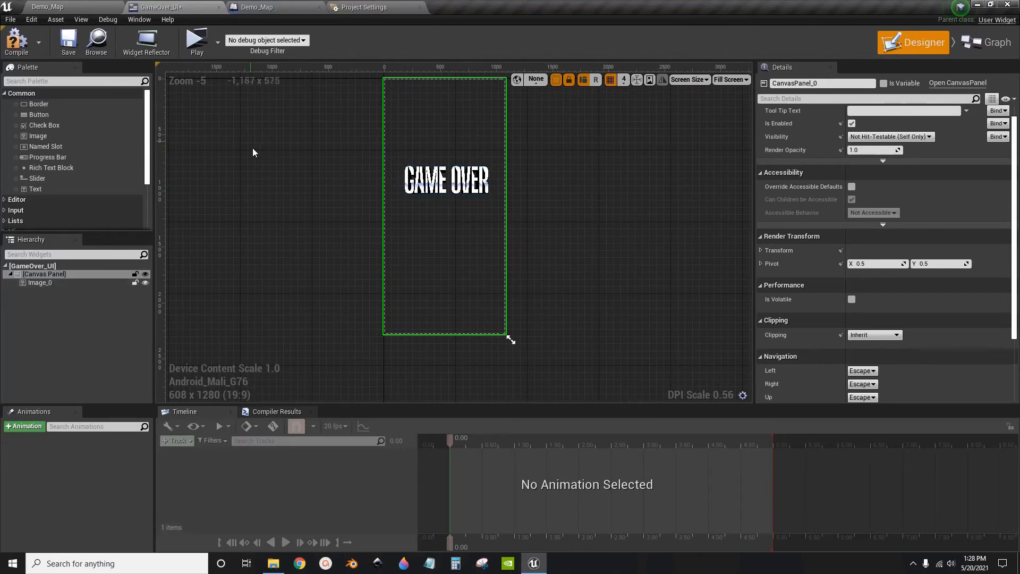
pyautogui.click(46, 7)
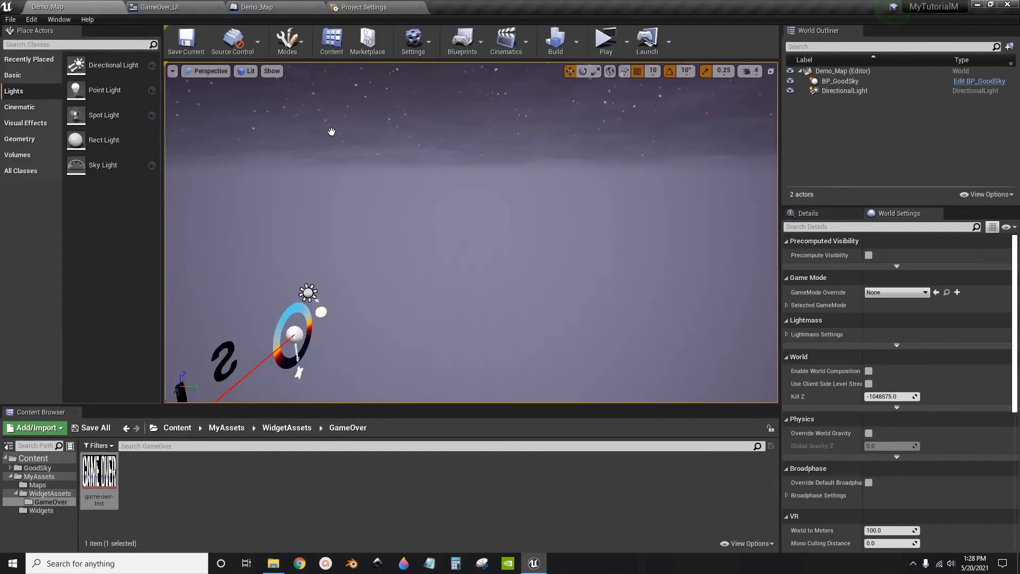
# Play Demo_Map in a New Editor Window, stop it, and play again in the tall portrait window.
pyautogui.click(605, 40)
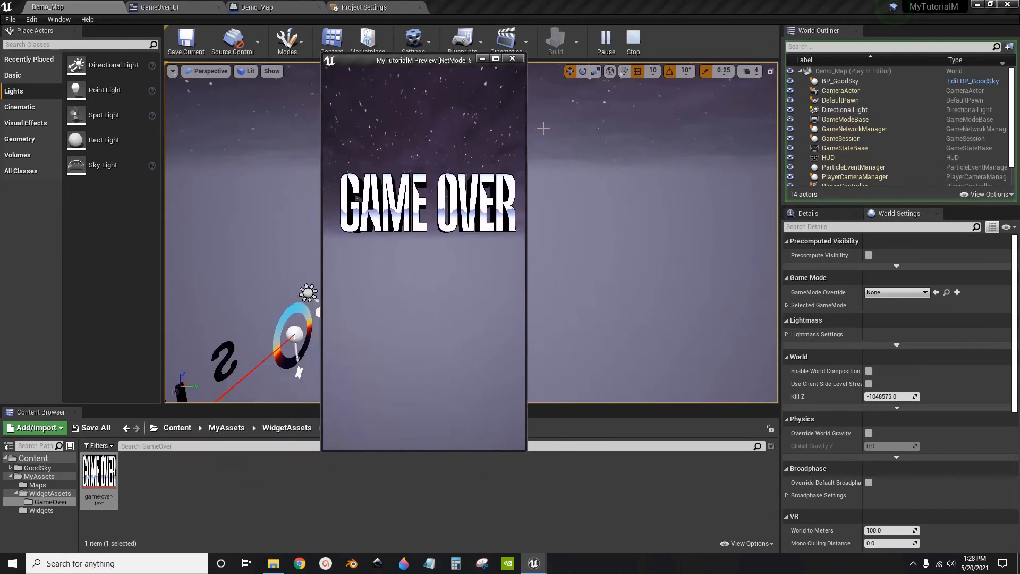
pyautogui.click(495, 59)
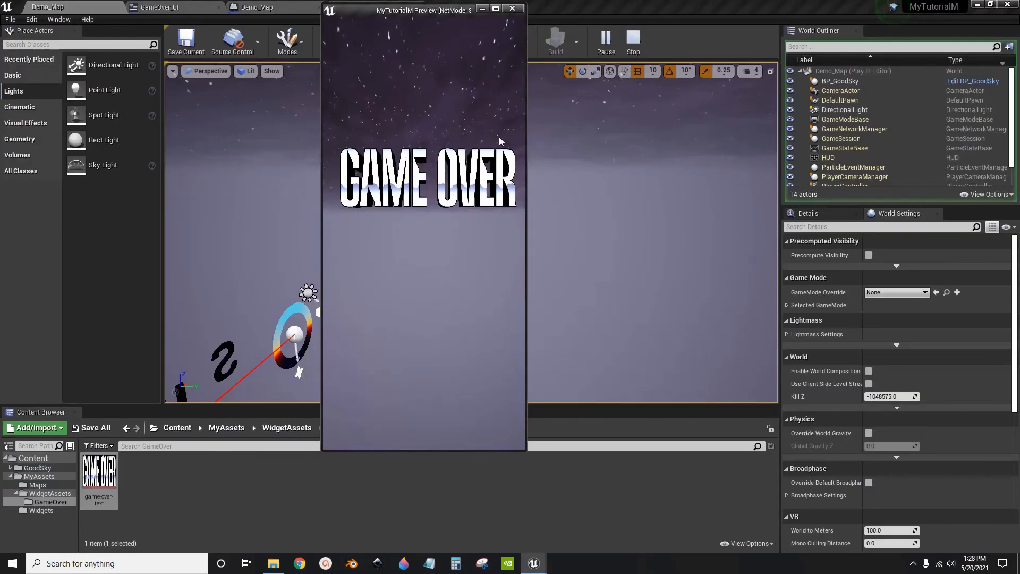
pyautogui.click(632, 42)
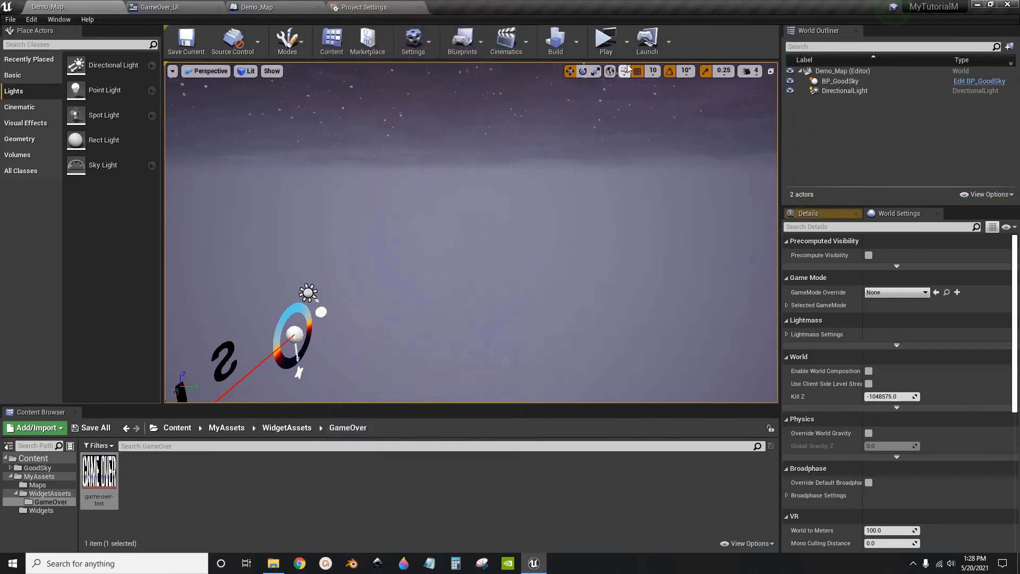
pyautogui.click(604, 41)
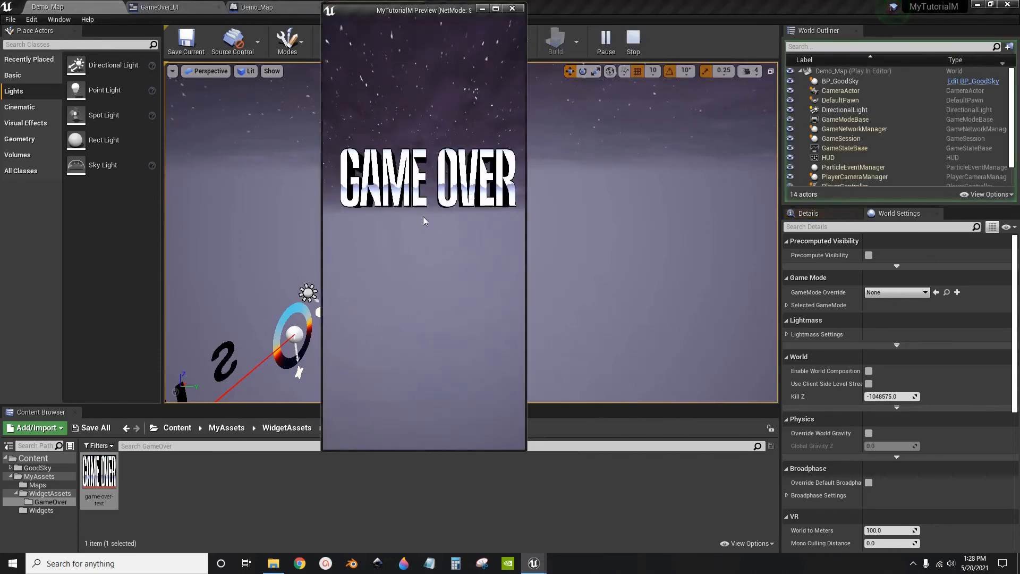